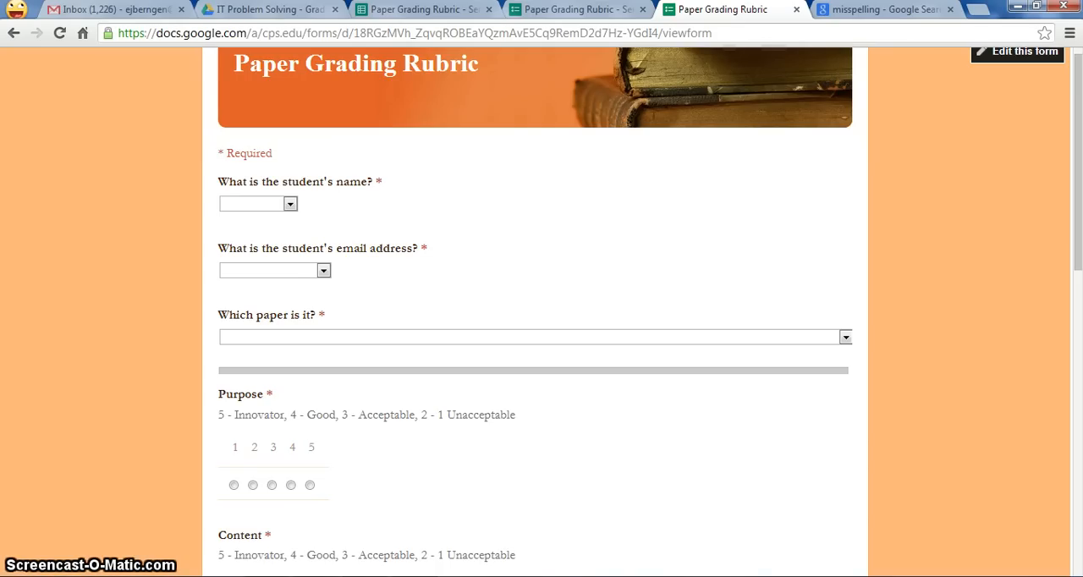
mouse_move(1072, 203)
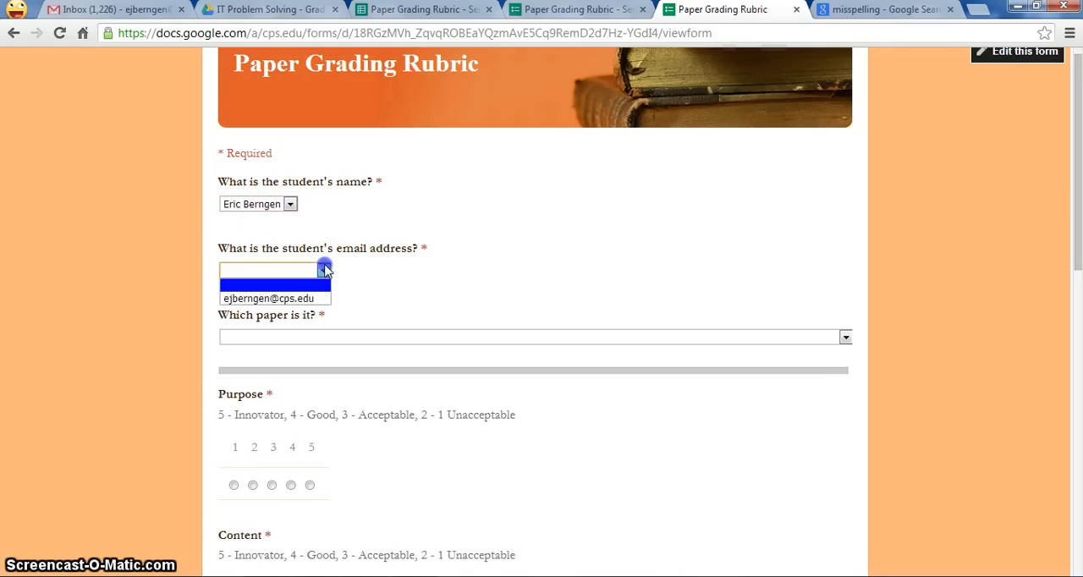
Step: Answer the email-address dropdown with the student's address and move down to the paper question
click(267, 297)
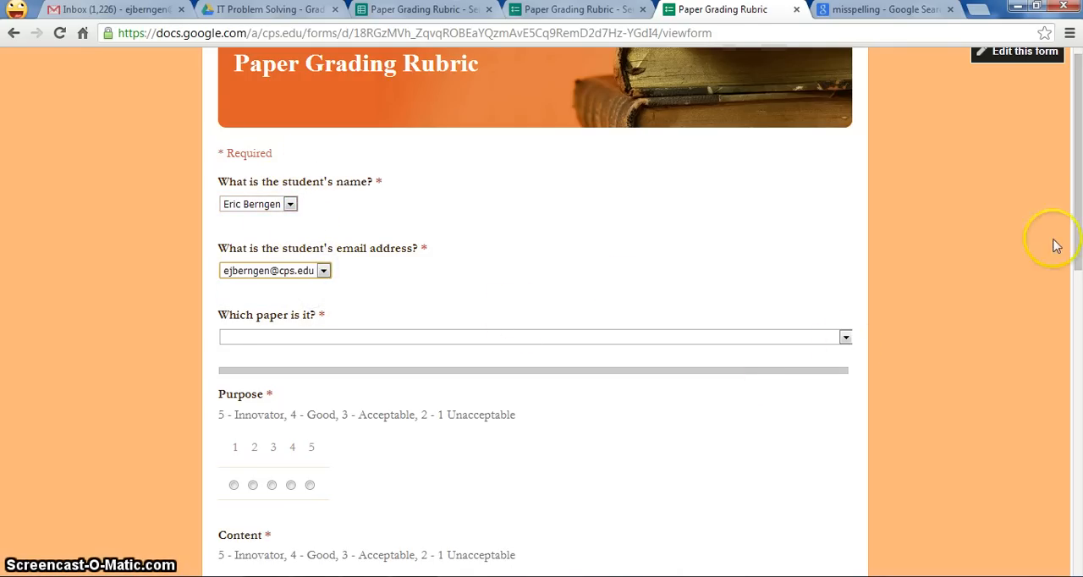
scroll(down, 3)
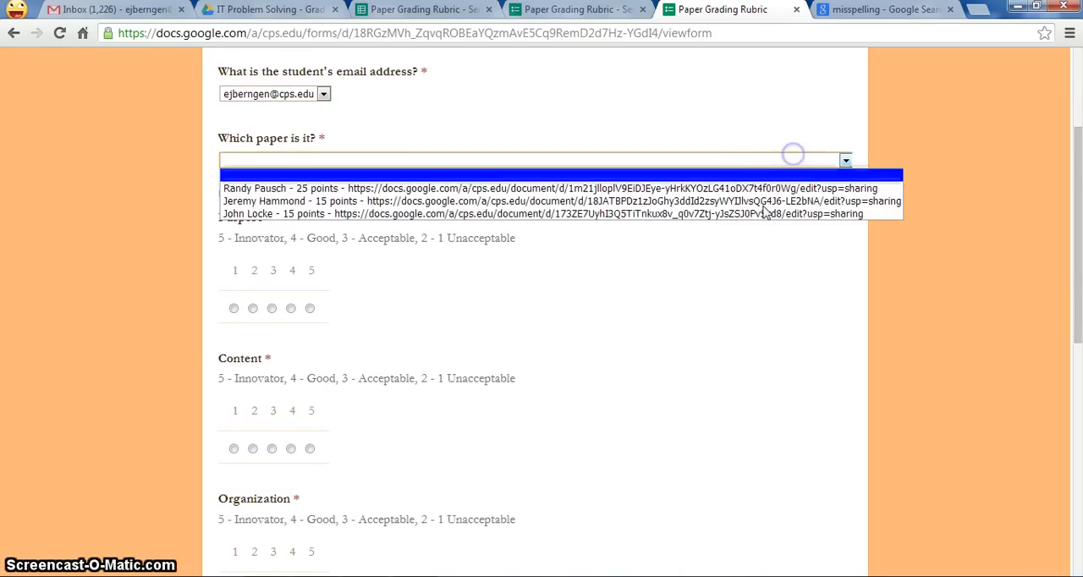
click(616, 194)
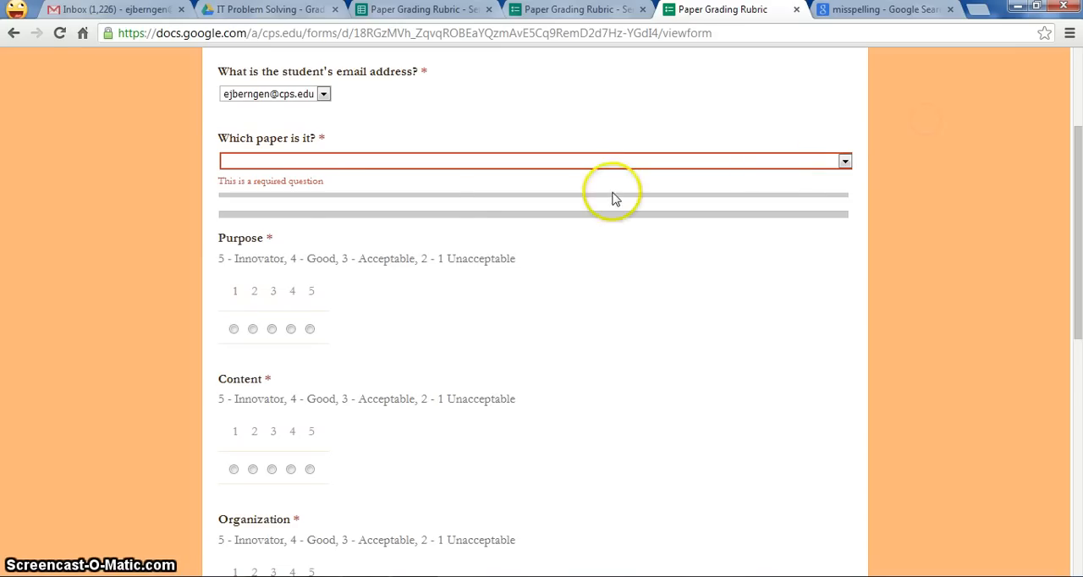
mouse_move(498, 202)
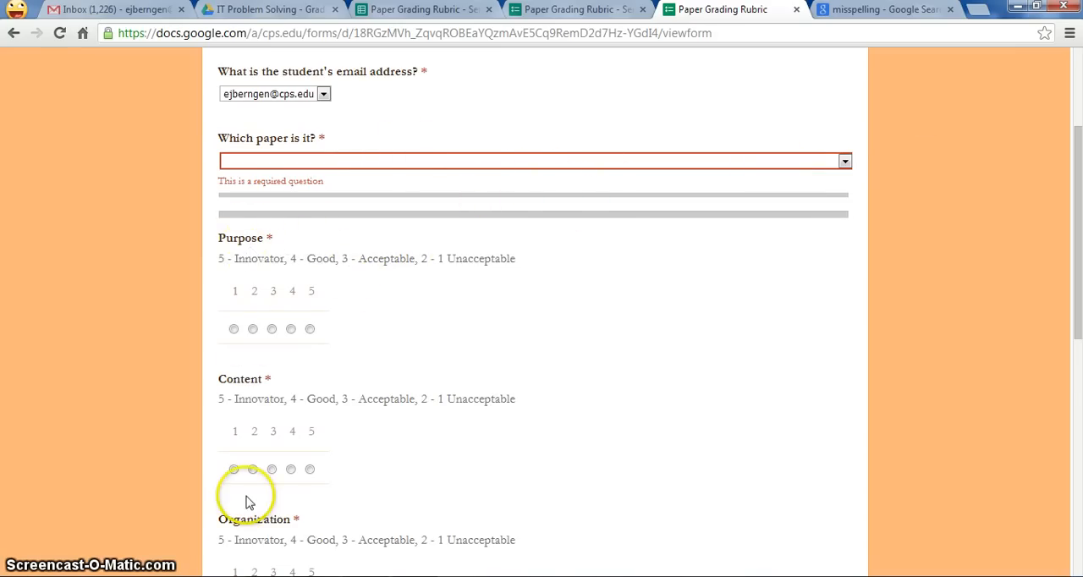
scroll(down, 3)
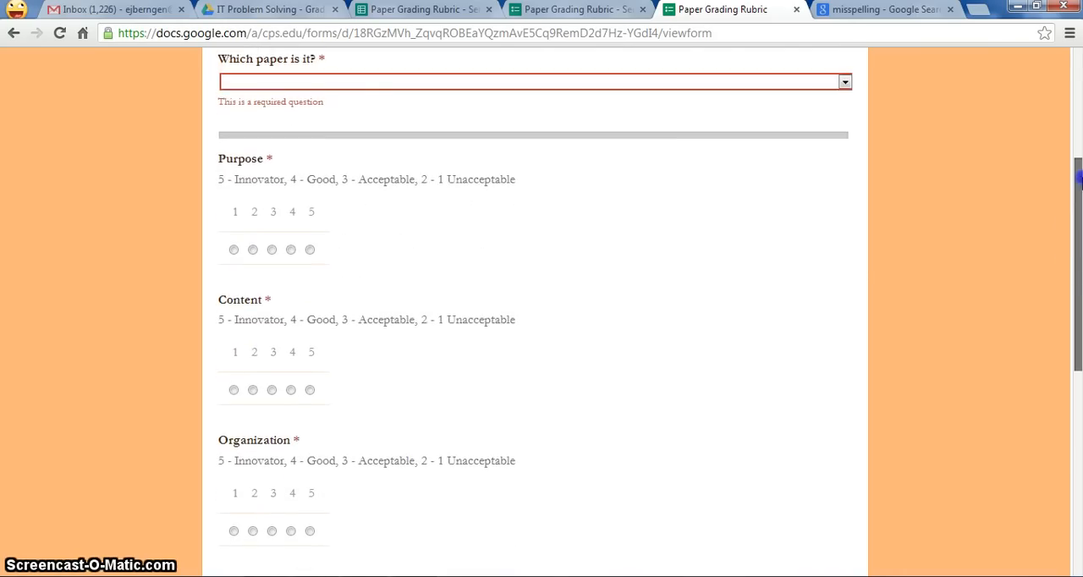
scroll(down, 3)
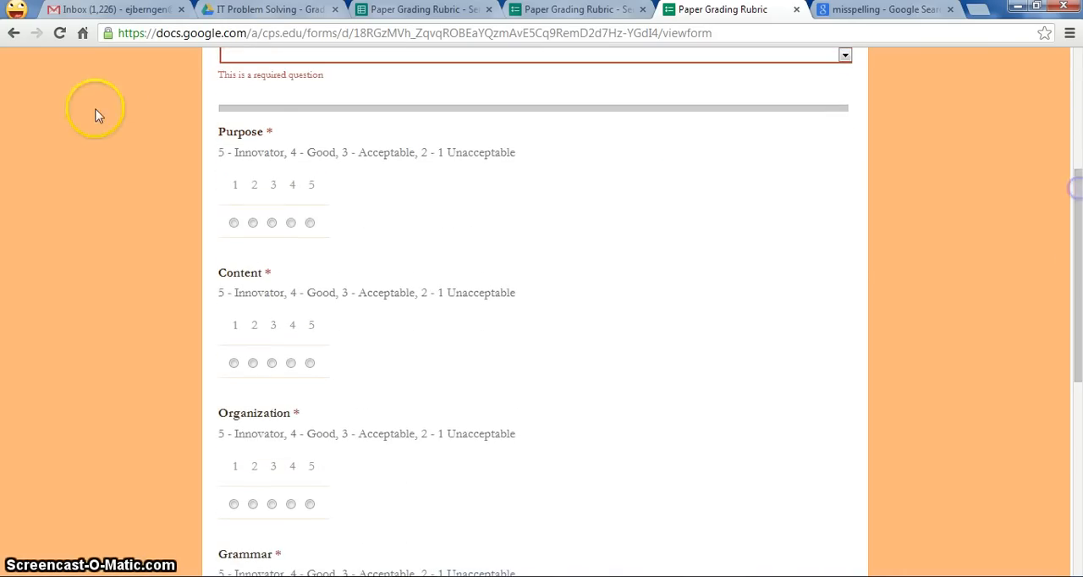
mouse_move(423, 364)
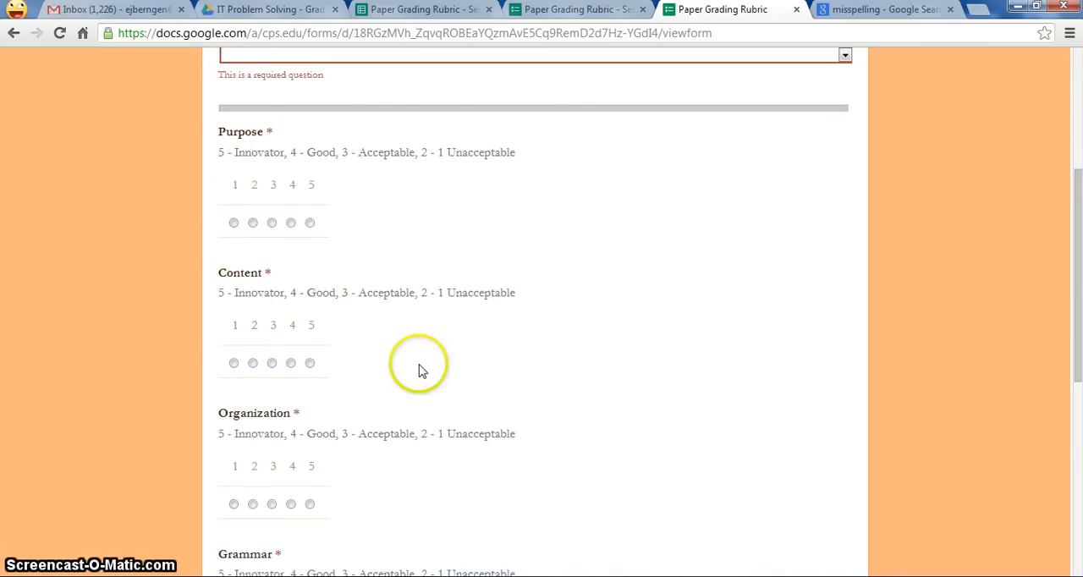
scroll(down, 3)
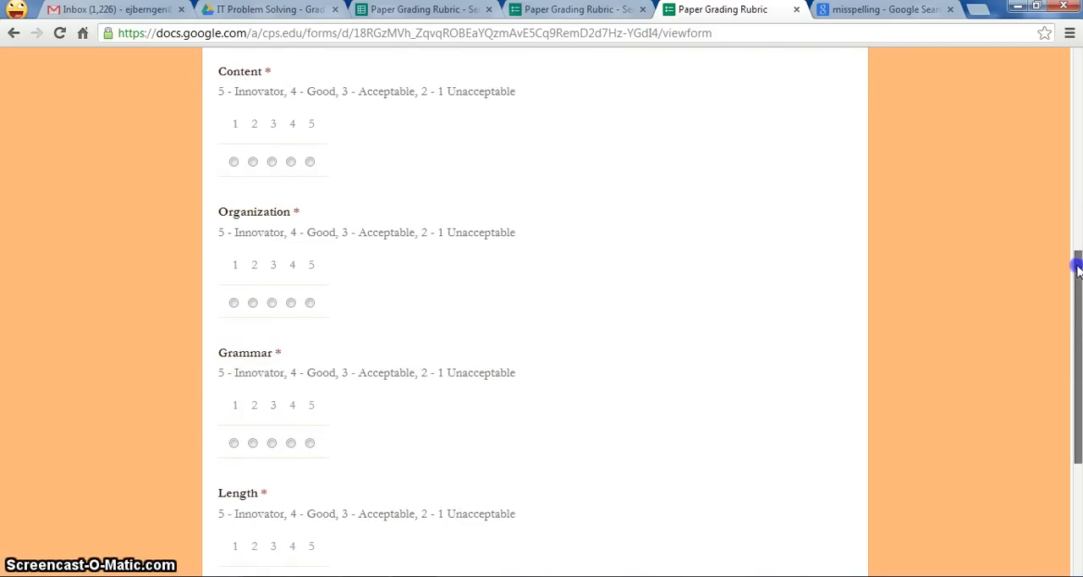
scroll(down, 3)
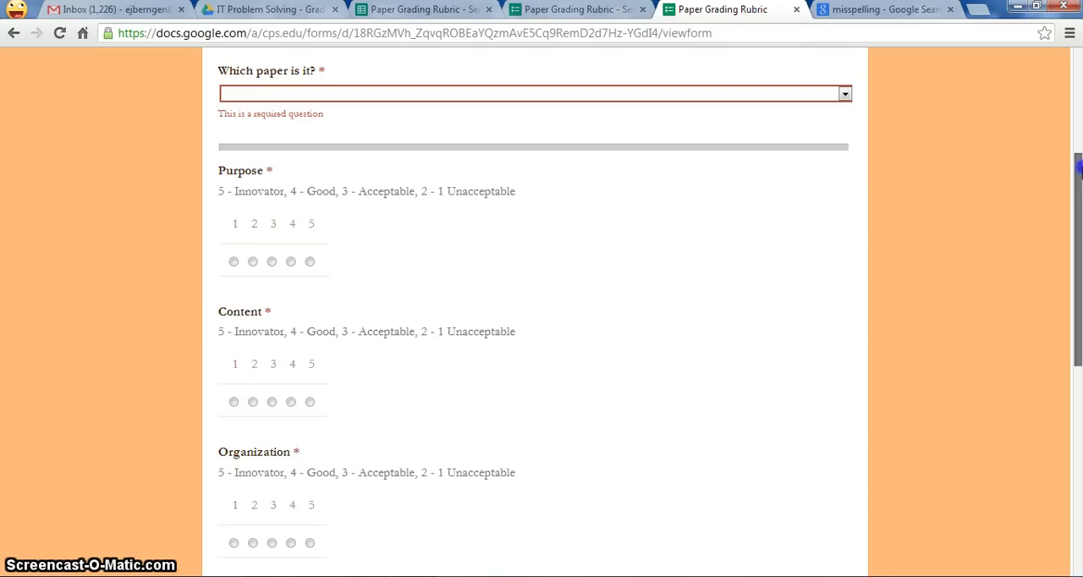
scroll(down, 3)
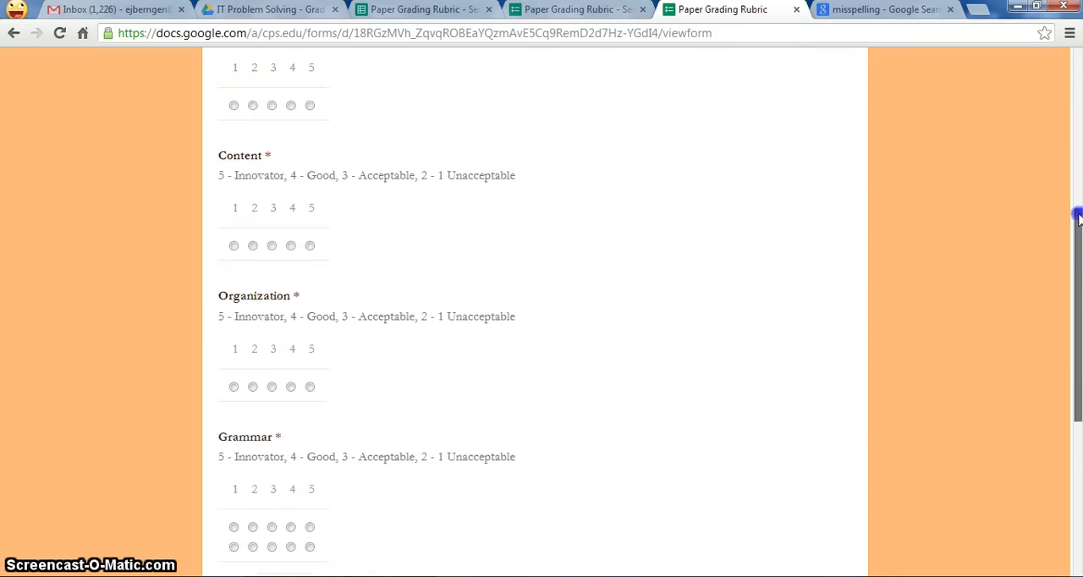
scroll(down, 3)
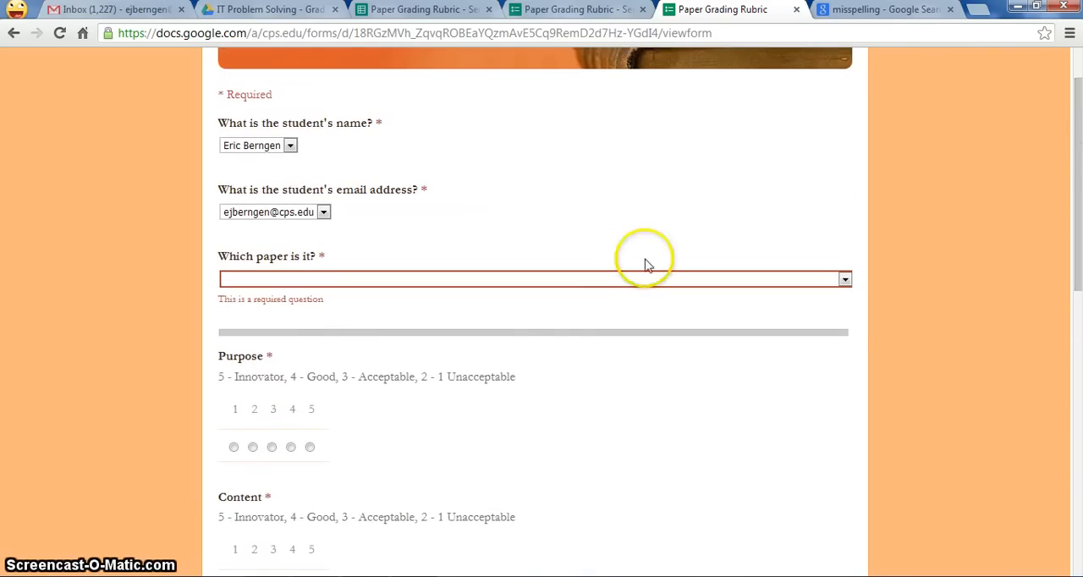
Step: Choose the paper being graded and rate Purpose 5 and Content
click(533, 278)
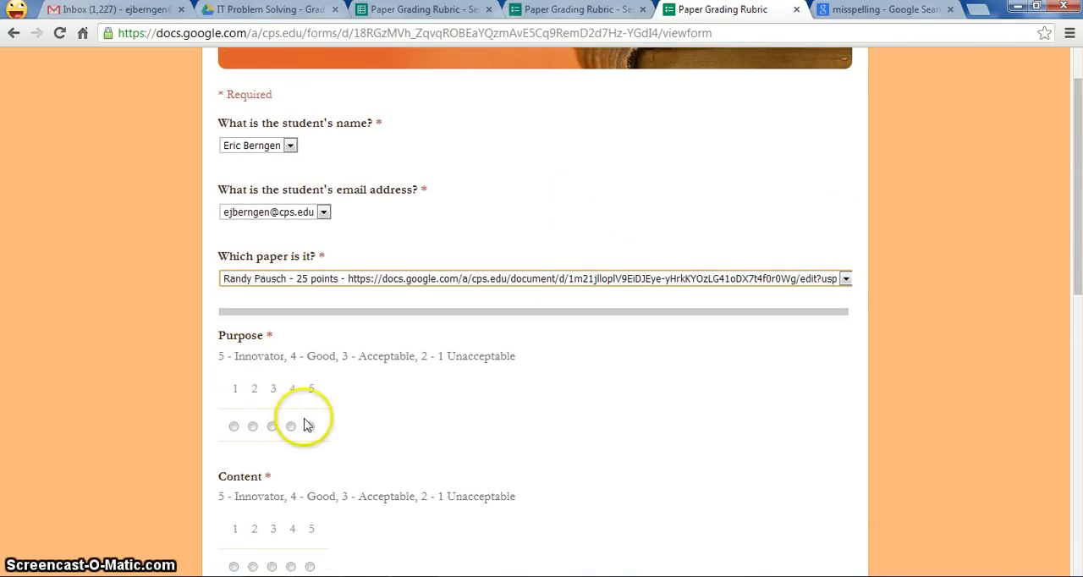
click(310, 426)
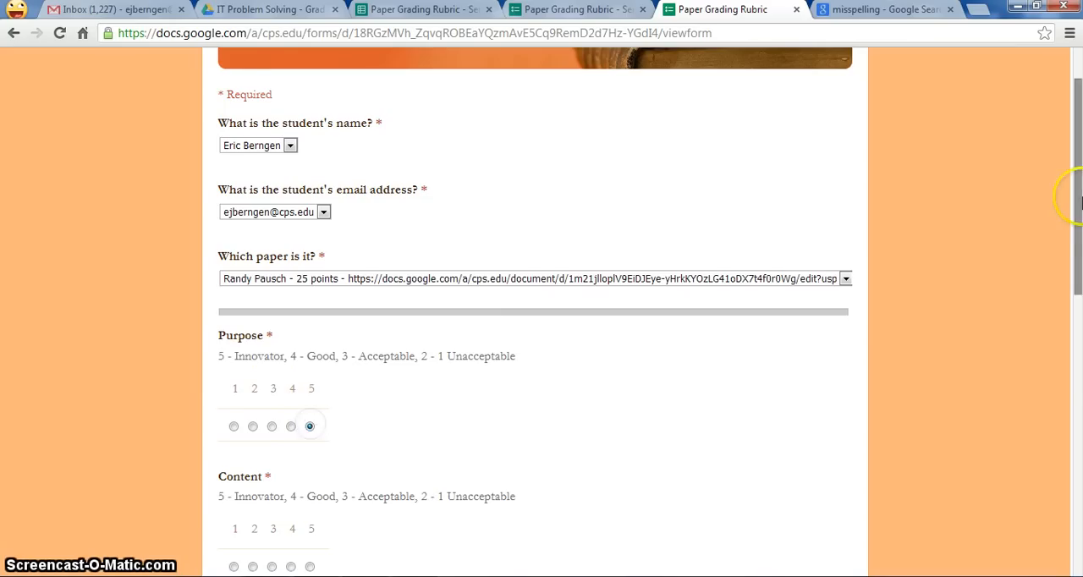
scroll(down, 3)
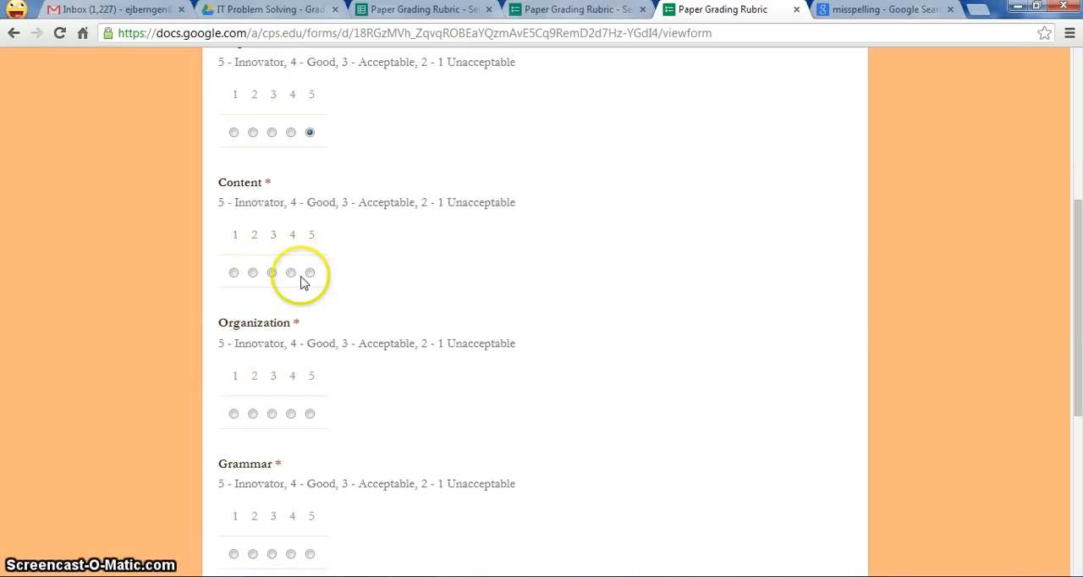
click(309, 413)
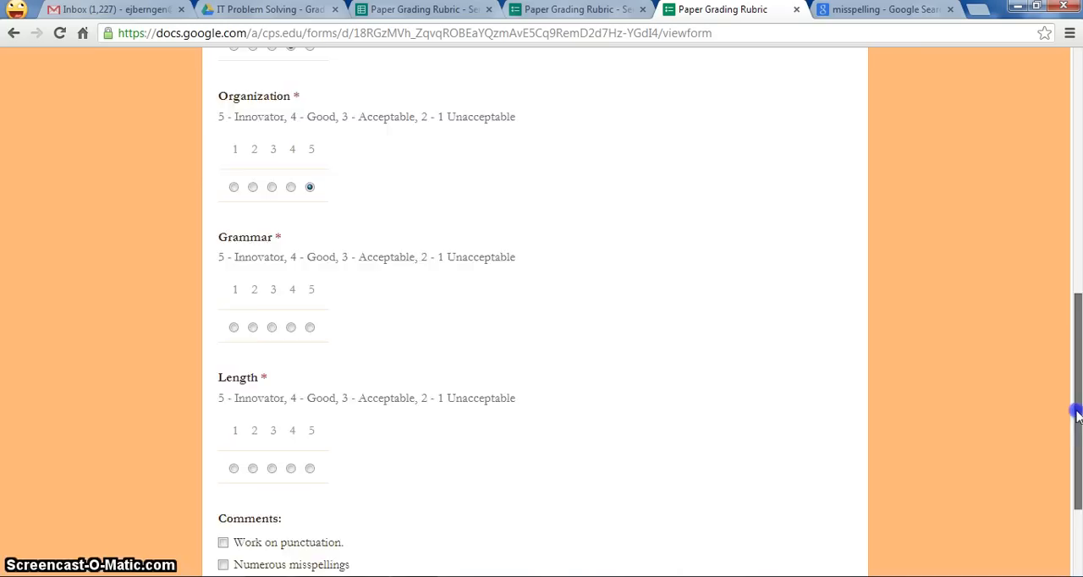
scroll(down, 3)
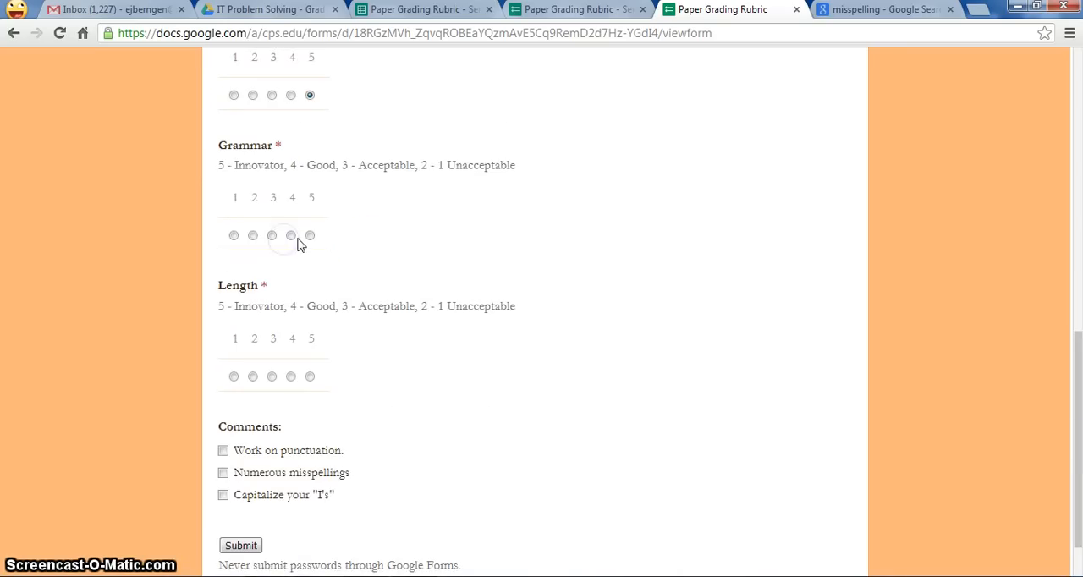
Step: Rate Grammar 4 and Length 5, tick the punctuation, misspellings and capitalization comments, and submit
click(291, 235)
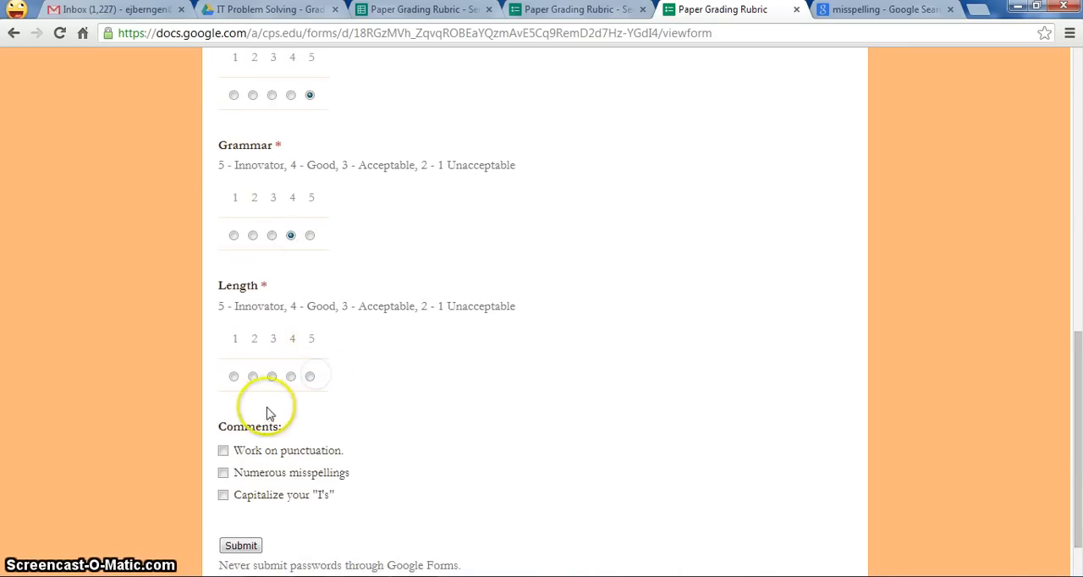
click(310, 376)
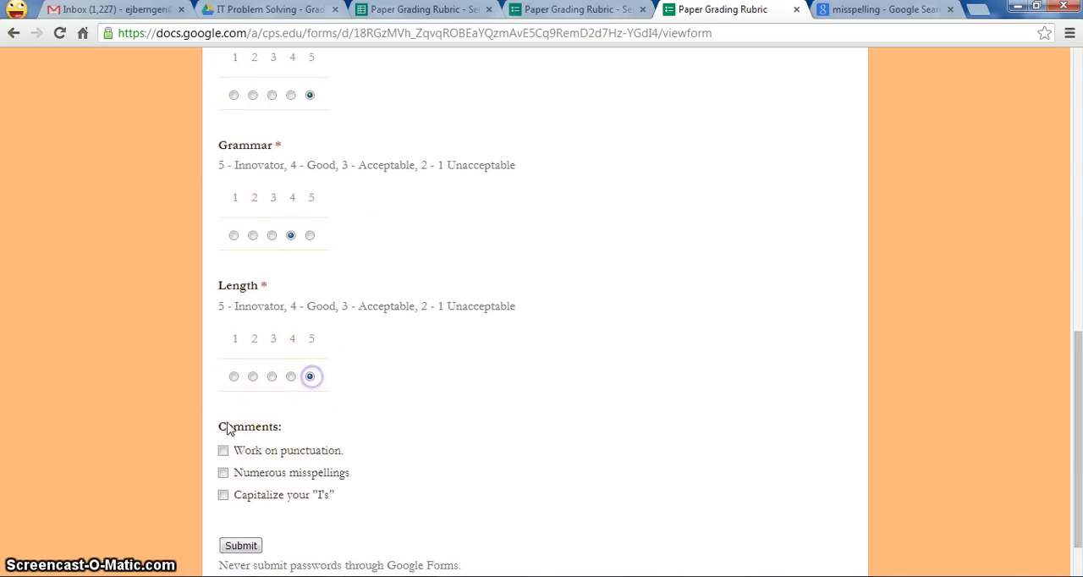
click(223, 472)
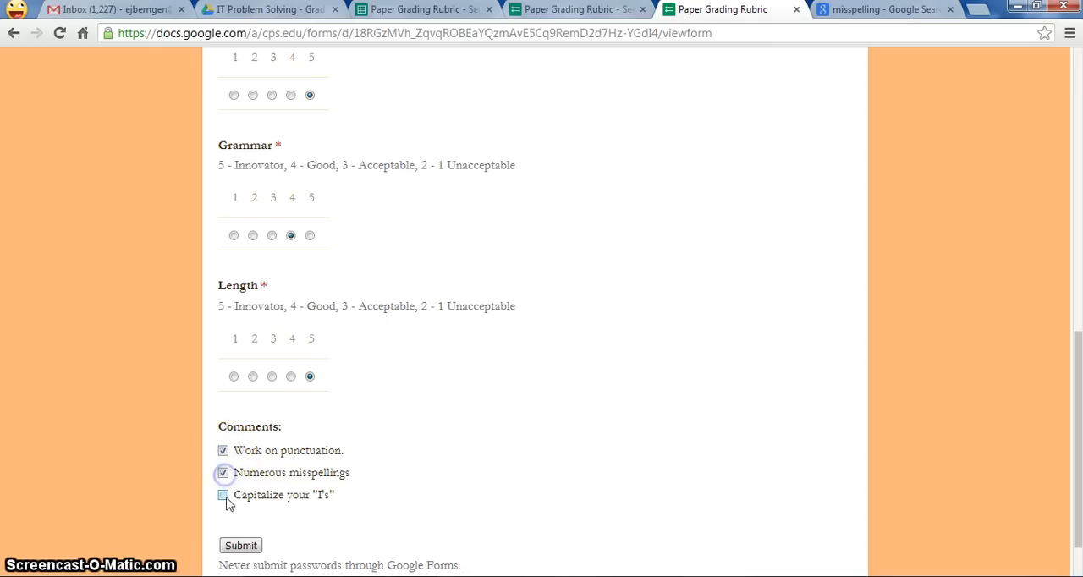
click(224, 494)
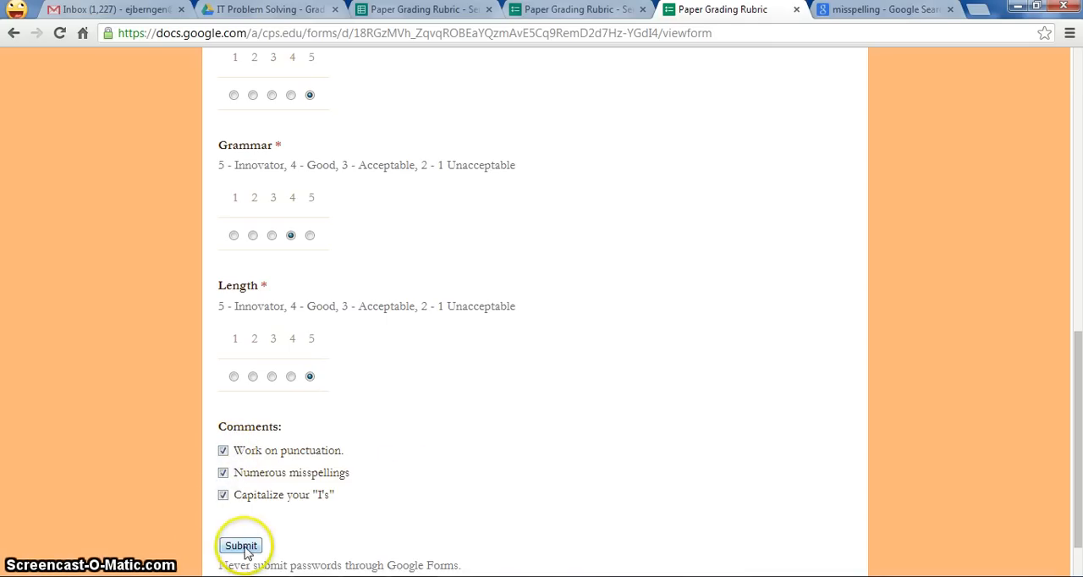
click(240, 545)
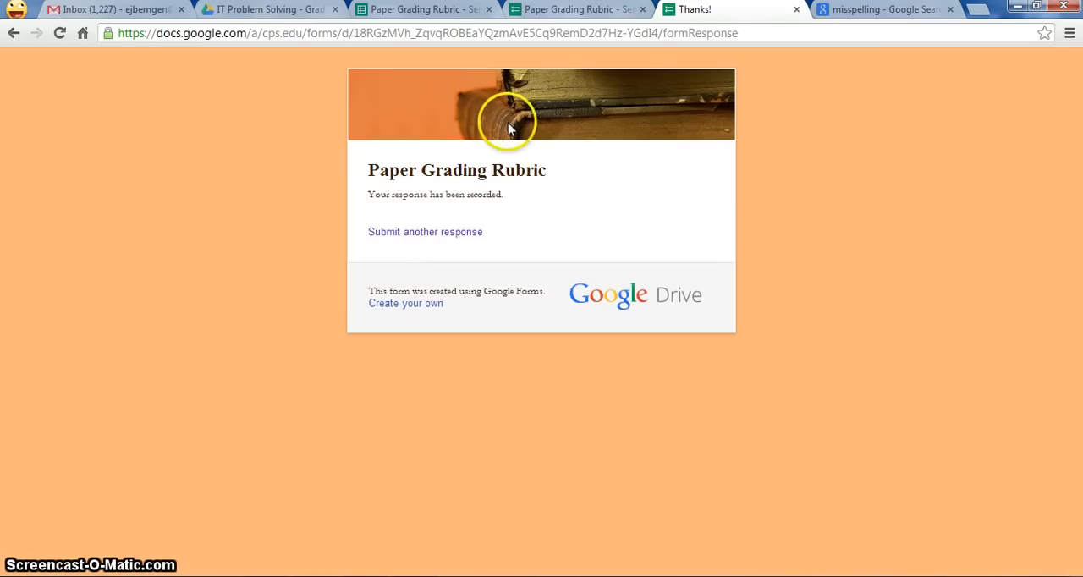
Step: Reload the Gmail inbox and read the new 'Paper Grade for Randy Pausch' email
click(110, 11)
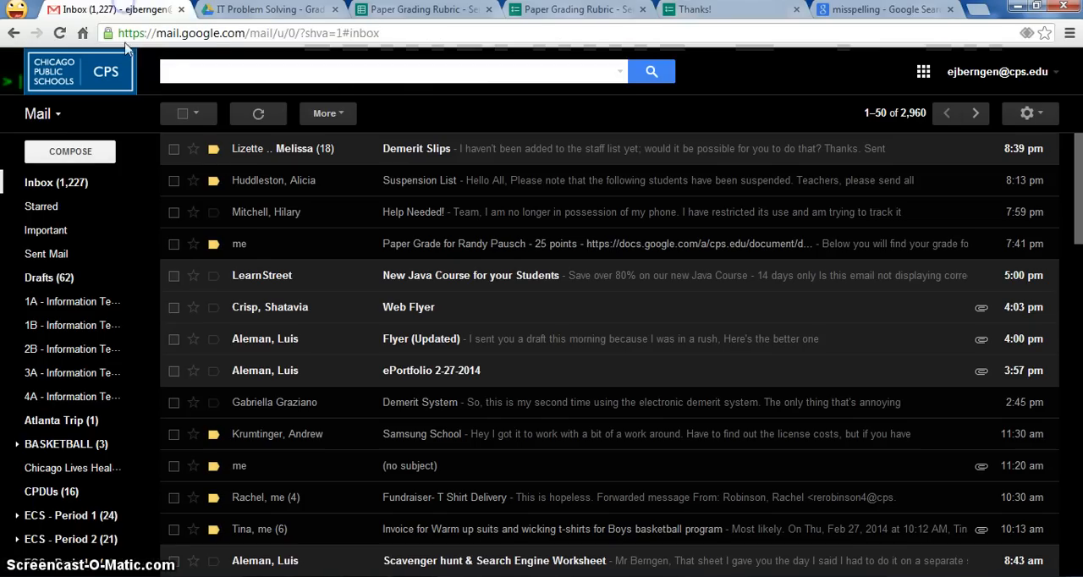
click(328, 34)
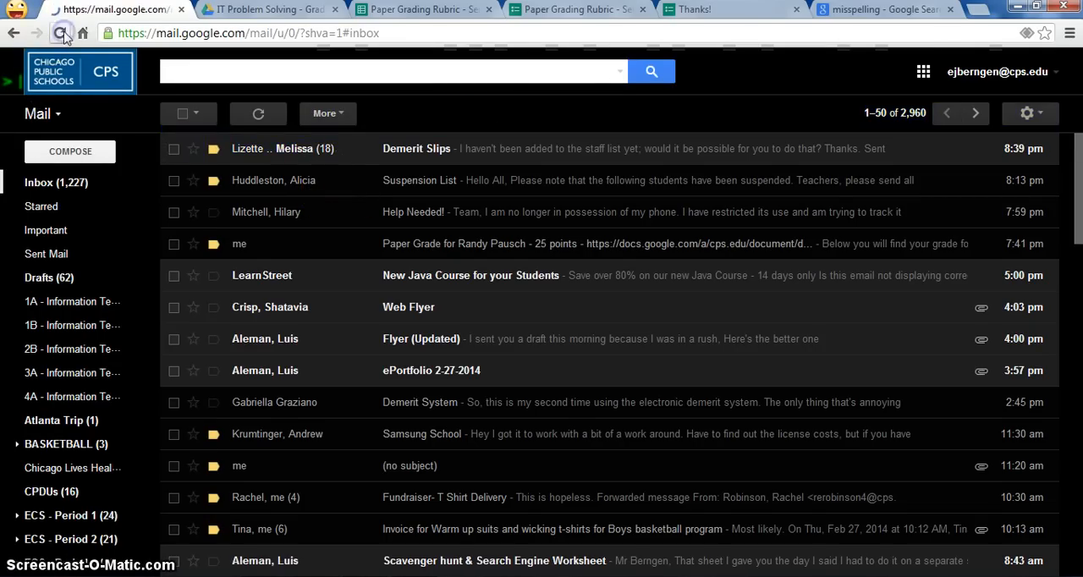
click(64, 34)
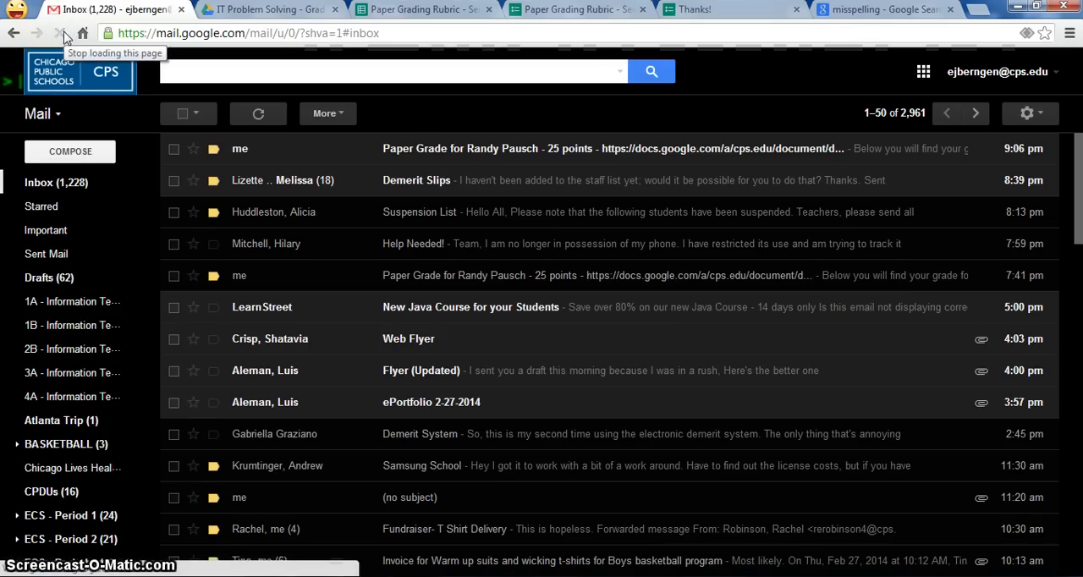
click(461, 149)
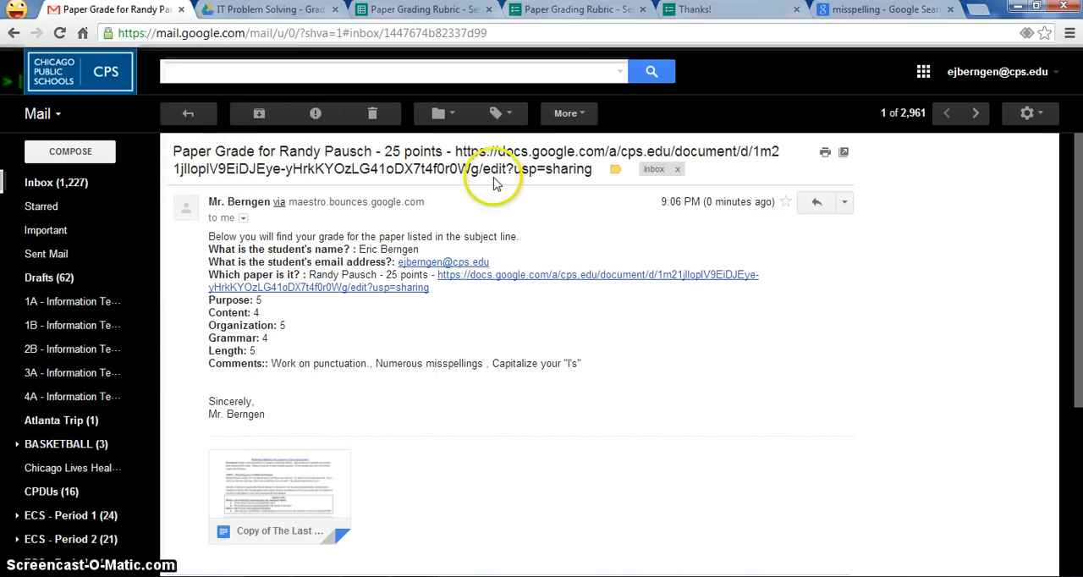
mouse_move(218, 205)
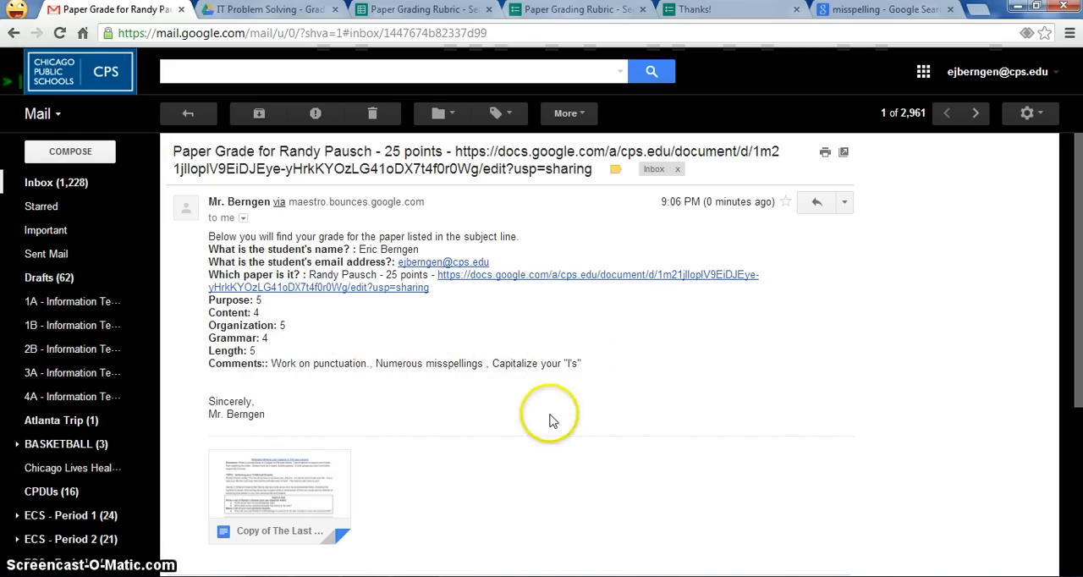
mouse_move(250, 288)
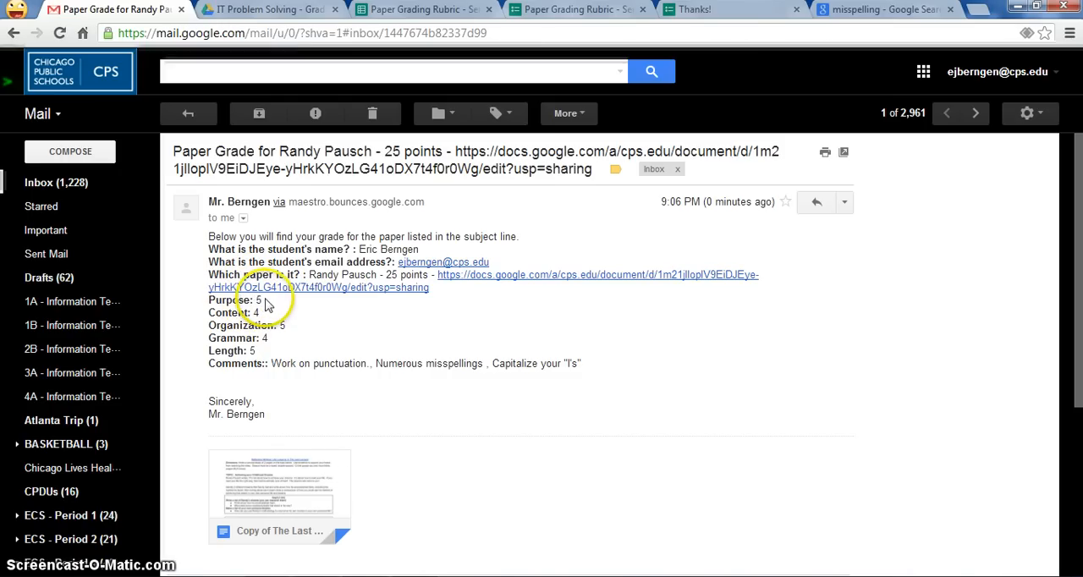
mouse_move(325, 296)
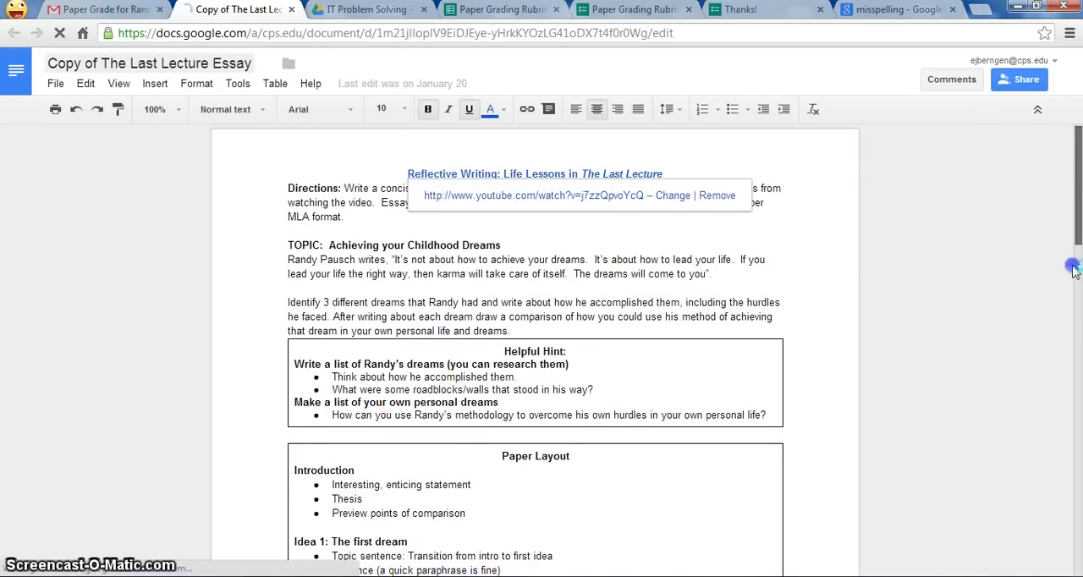
Step: Reach The Last Lecture Rubric table and select the Purpose Innovator cell text
scroll(down, 3)
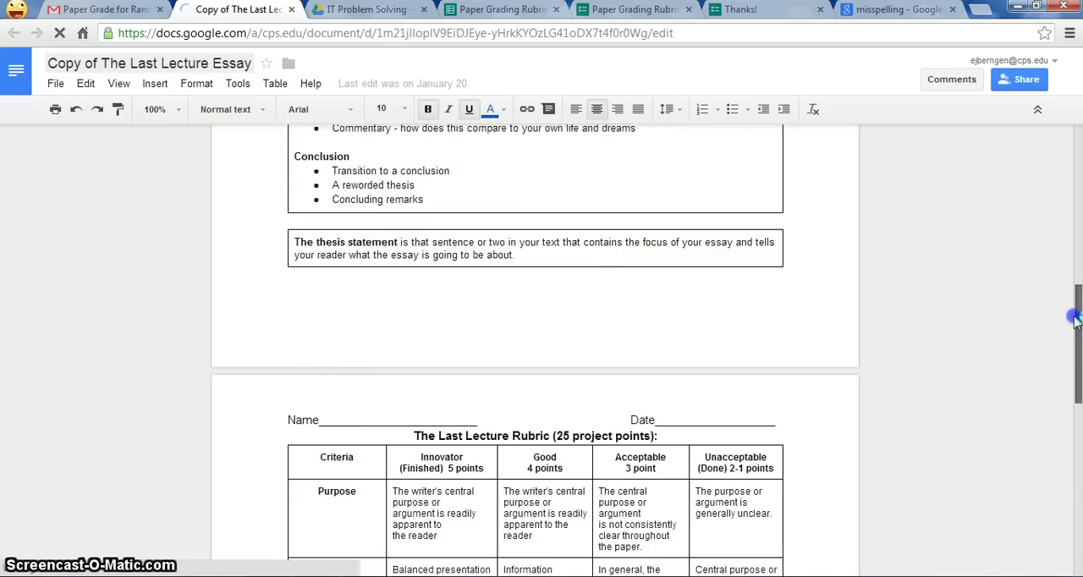
scroll(down, 3)
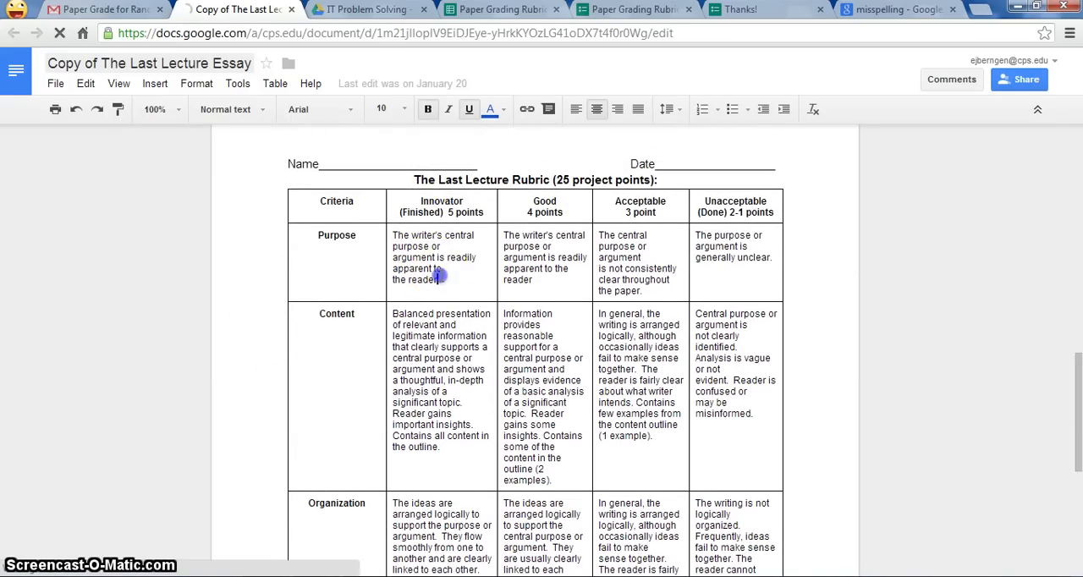
drag(443, 274, 393, 234)
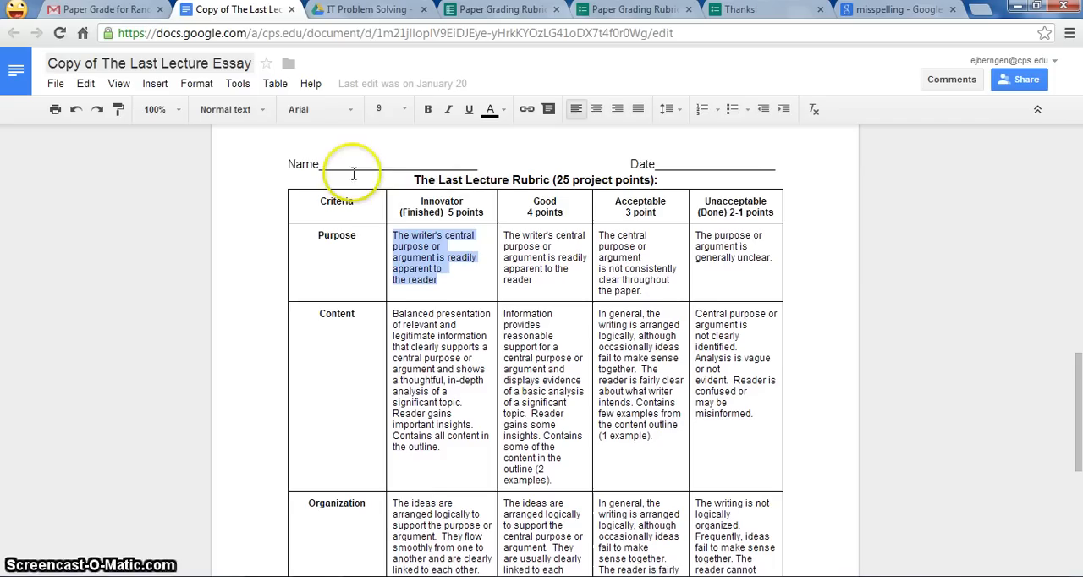
mouse_move(353, 173)
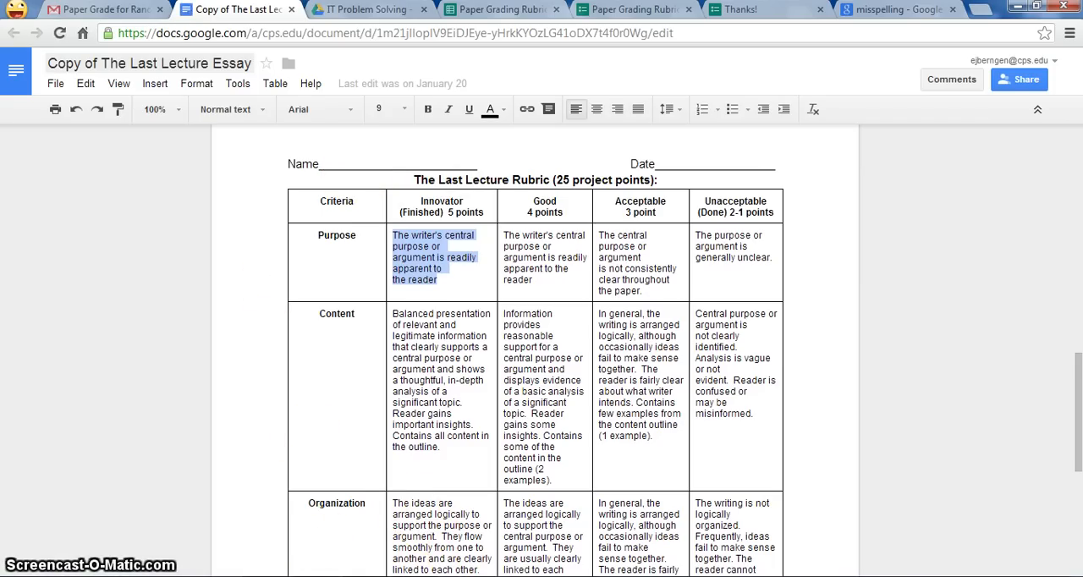